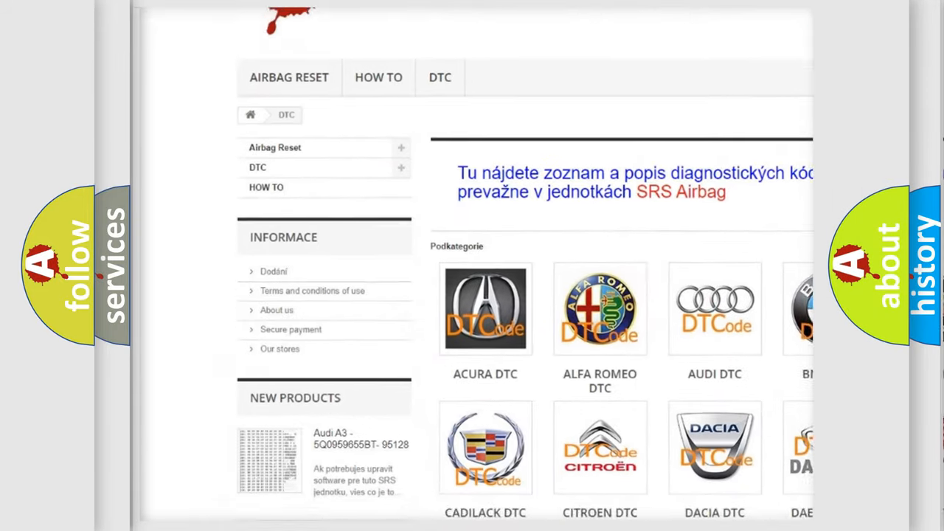
{"action": "scroll", "scroll_direction": "down", "scroll_amount": 3}
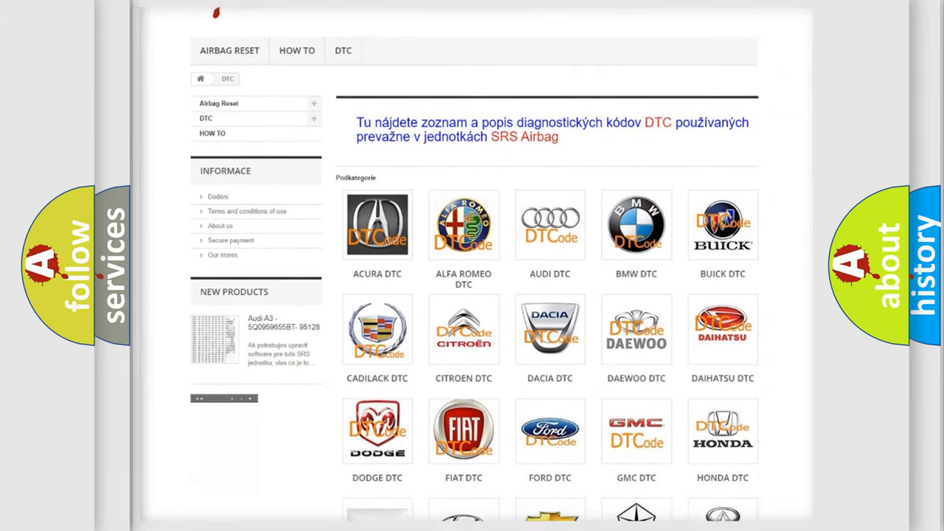
{"action": "scroll", "scroll_direction": "down", "scroll_amount": 3}
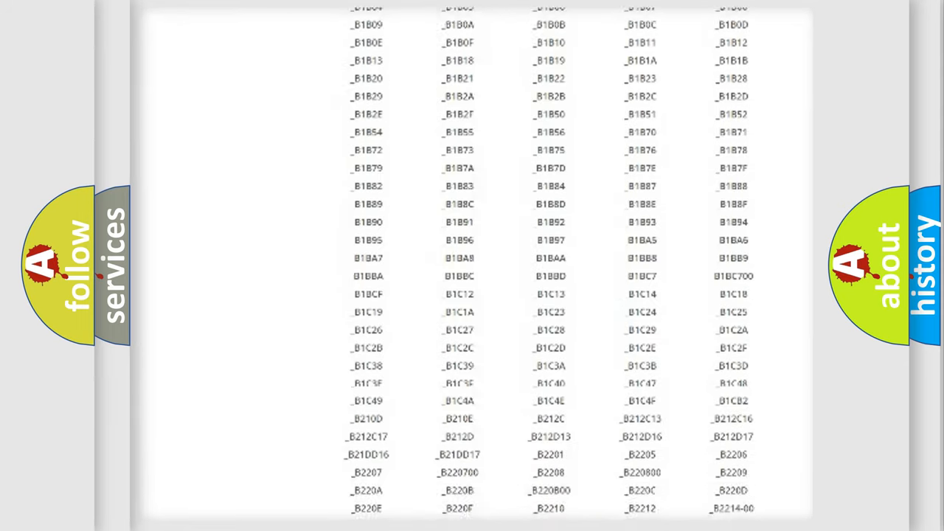
{"action": "scroll", "scroll_direction": "up", "scroll_amount": 3}
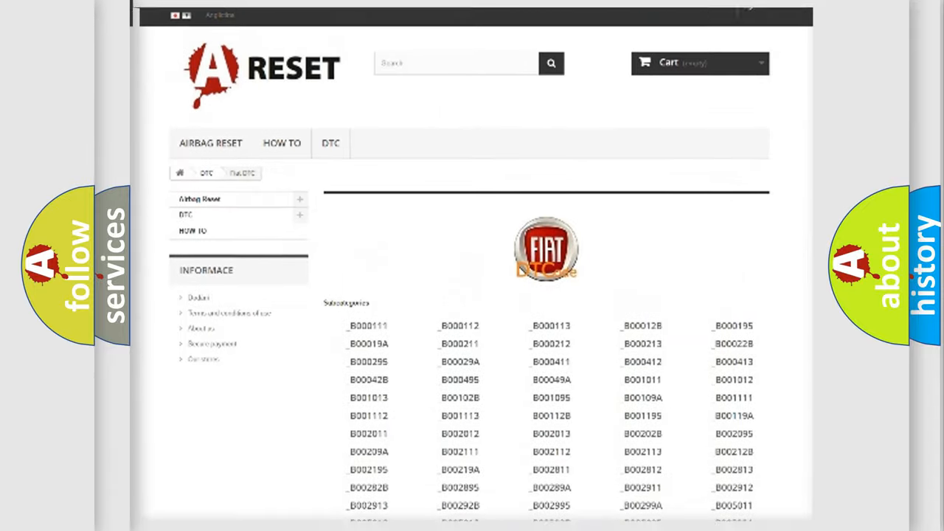